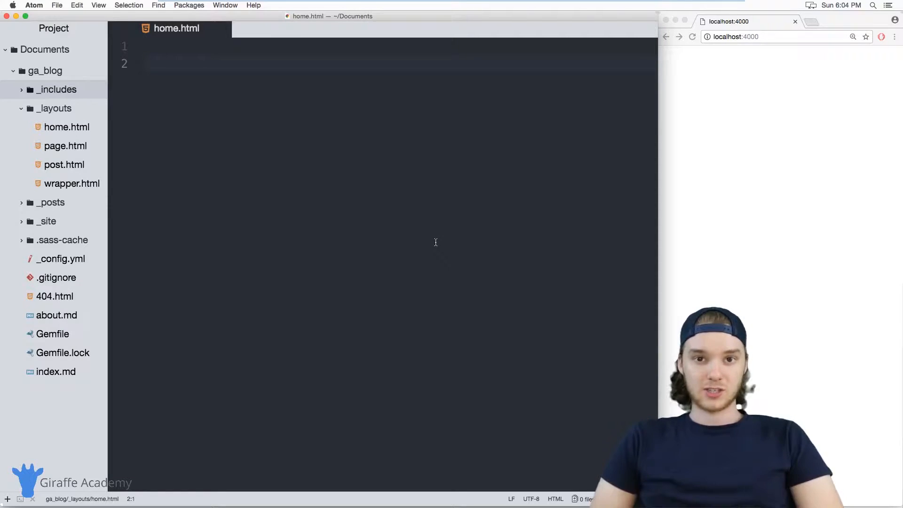
# Show index.md beside home.html to confirm its front matter sets layout: home
pyautogui.click(173, 63)
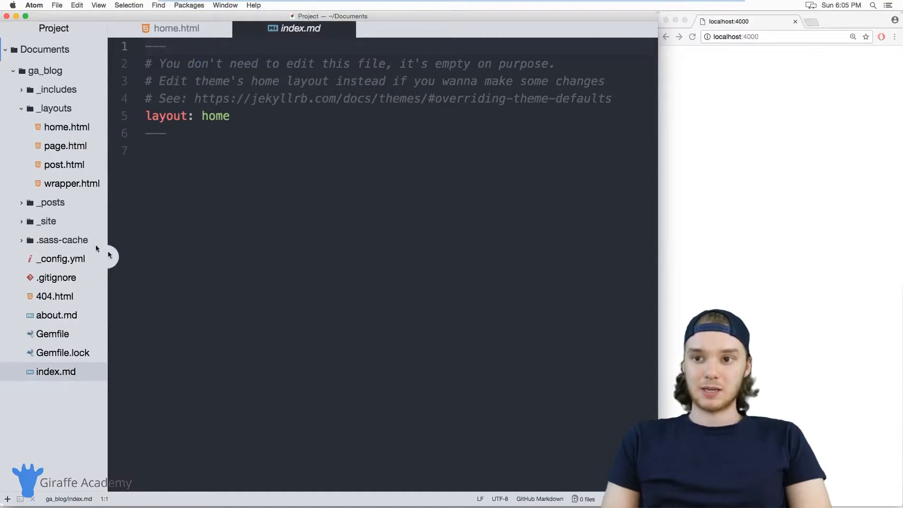
pyautogui.moveTo(284, 66)
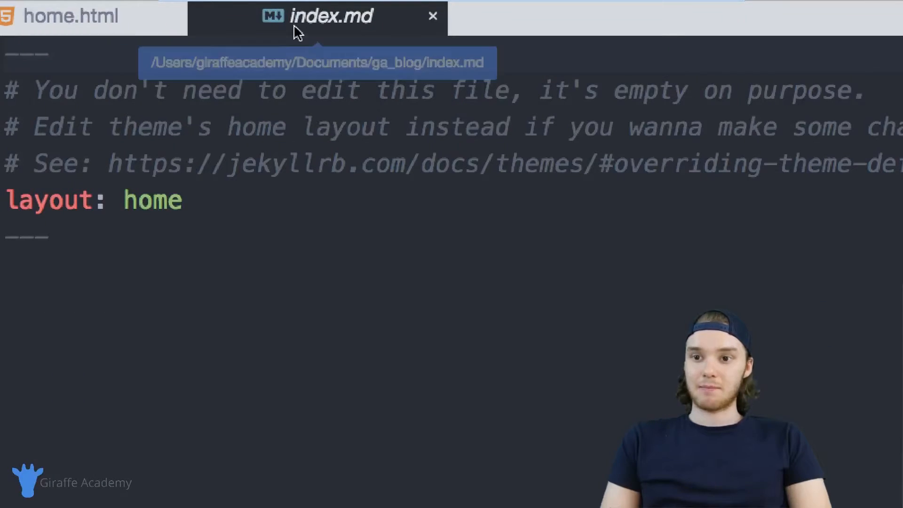
# Reopen home.html for editing and peek at the four posts inside the _posts folder
pyautogui.doubleClick(152, 200)
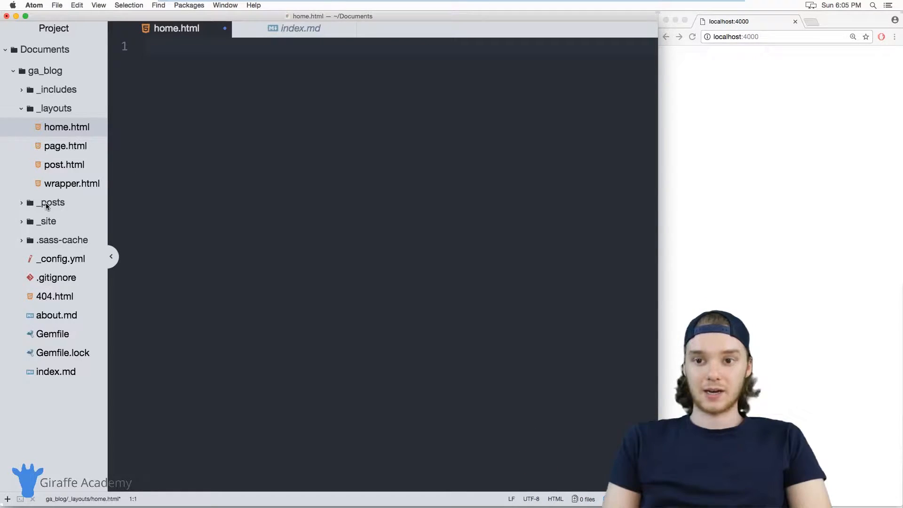
pyautogui.click(51, 202)
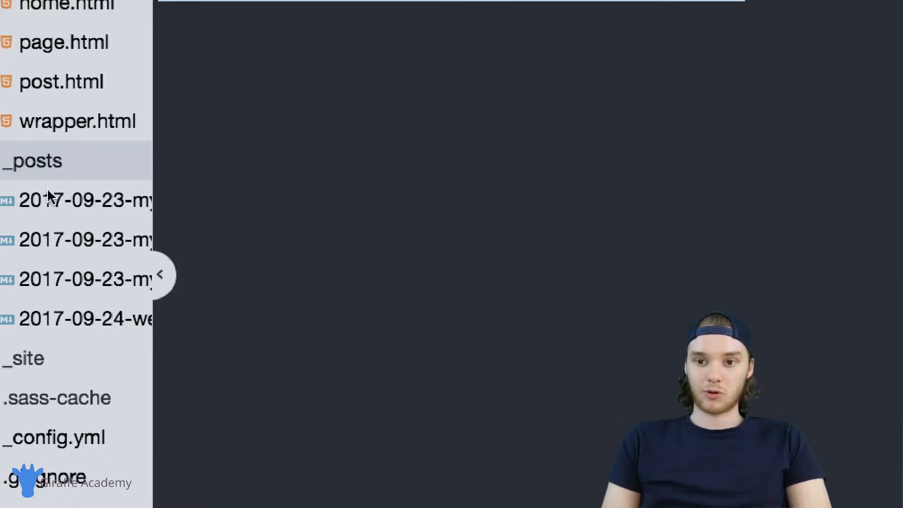
pyautogui.click(33, 160)
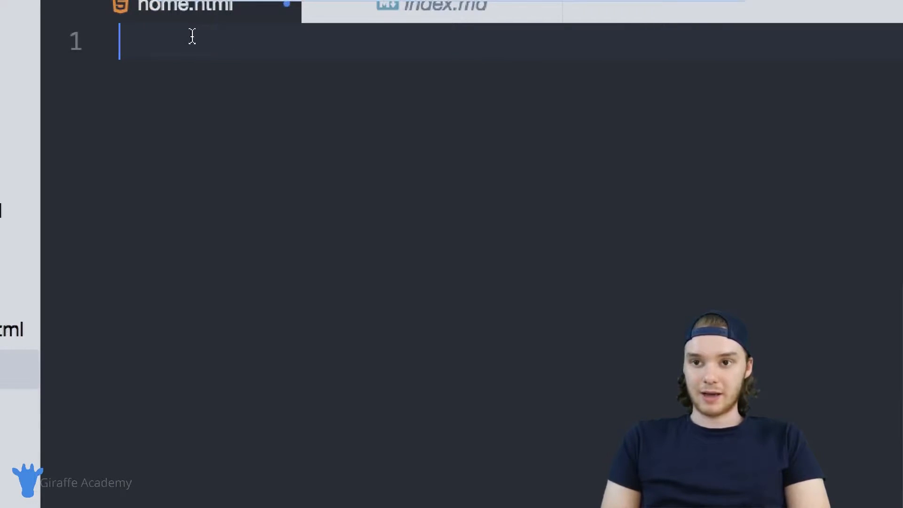
# Write {% for post in site.posts %} ... {% endfor %} in home.html
pyautogui.write('{%%}')
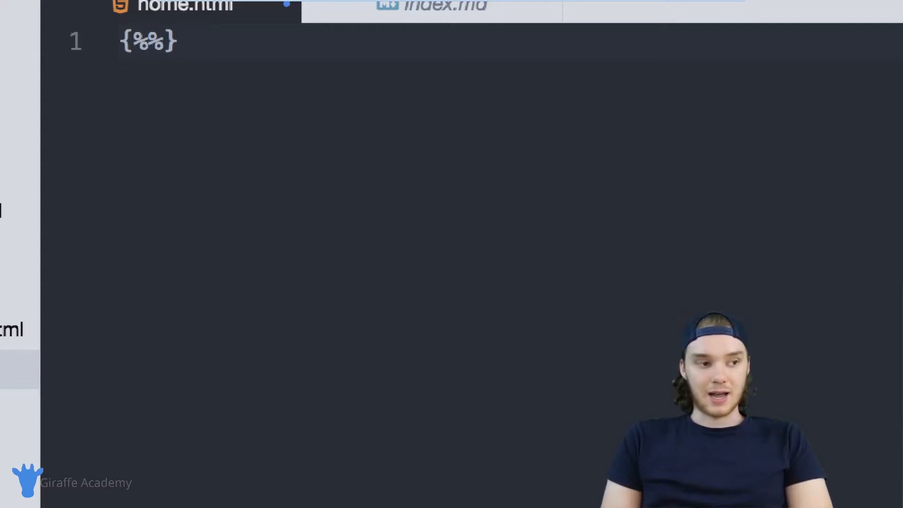
pyautogui.write('for p')
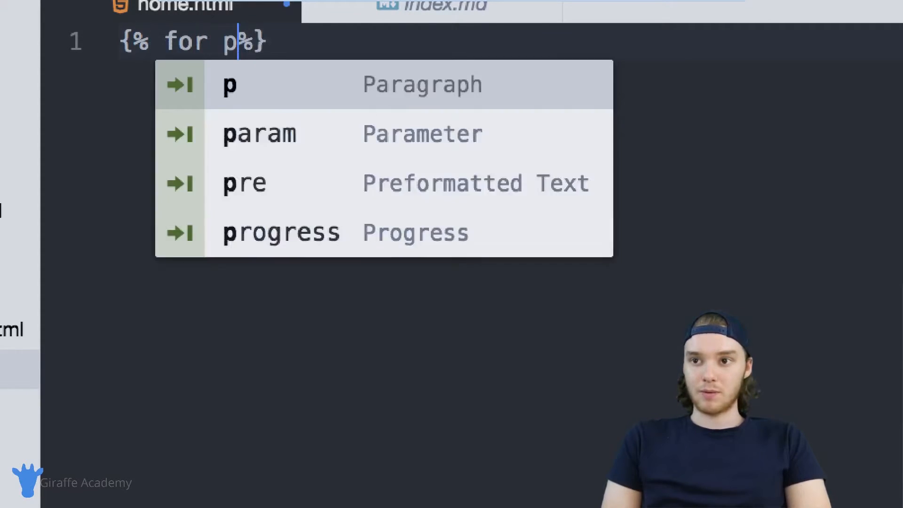
pyautogui.write('ost in site.')
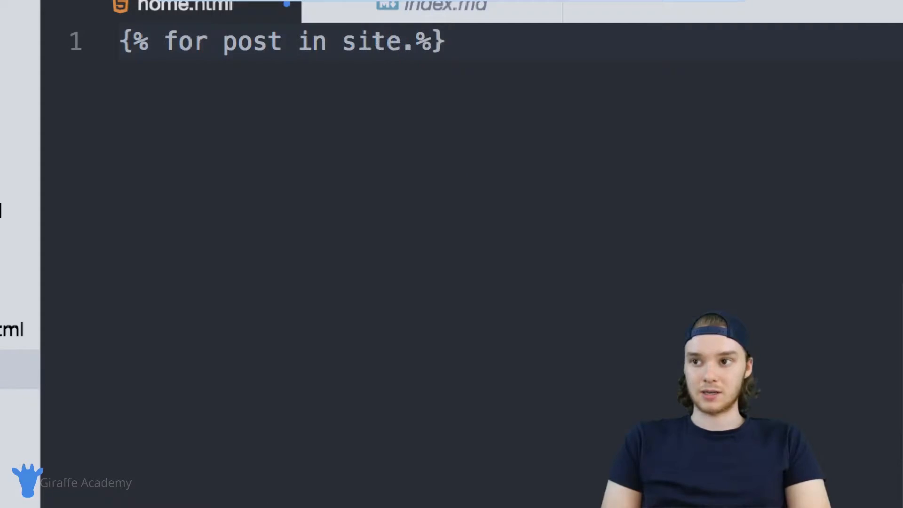
pyautogui.write('posts')
pyautogui.write('{% %')
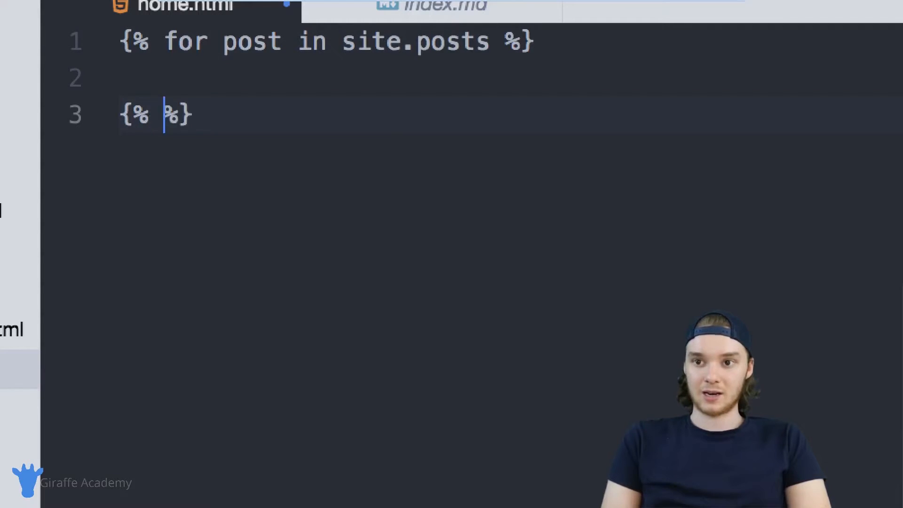
pyautogui.write('endfor')
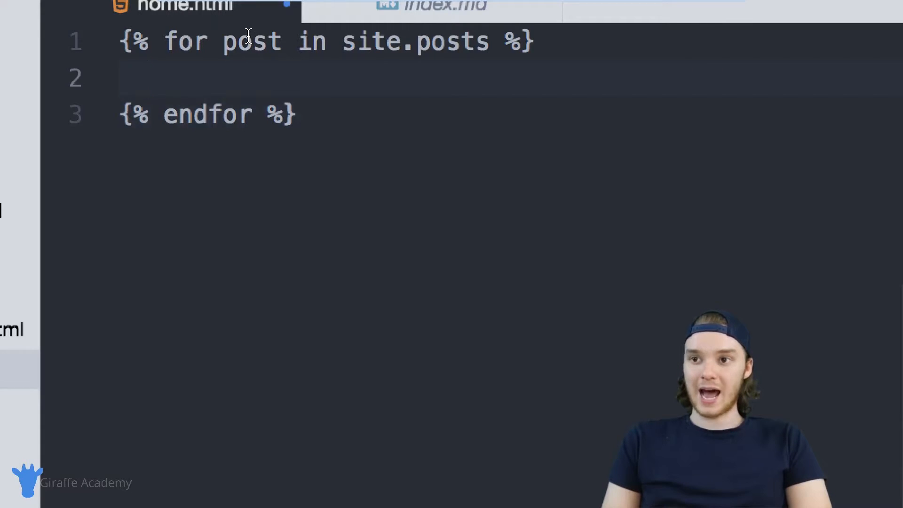
# Inside the loop, output {{ post.title }} followed by a <br>
pyautogui.doubleClick(252, 40)
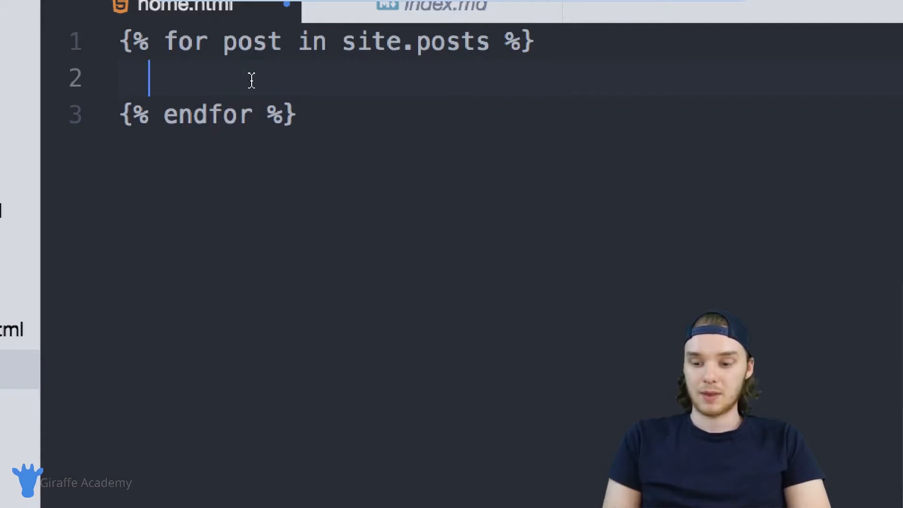
pyautogui.write('{{ }}')
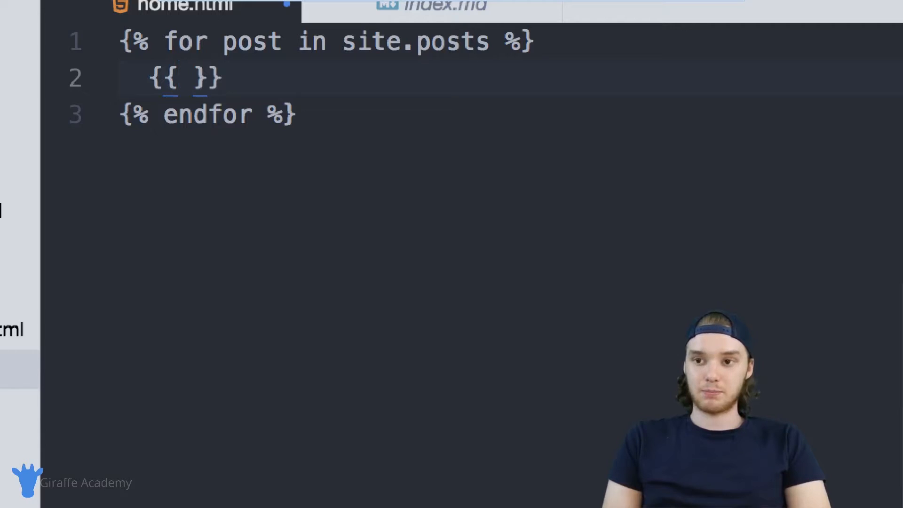
pyautogui.write('post.title')
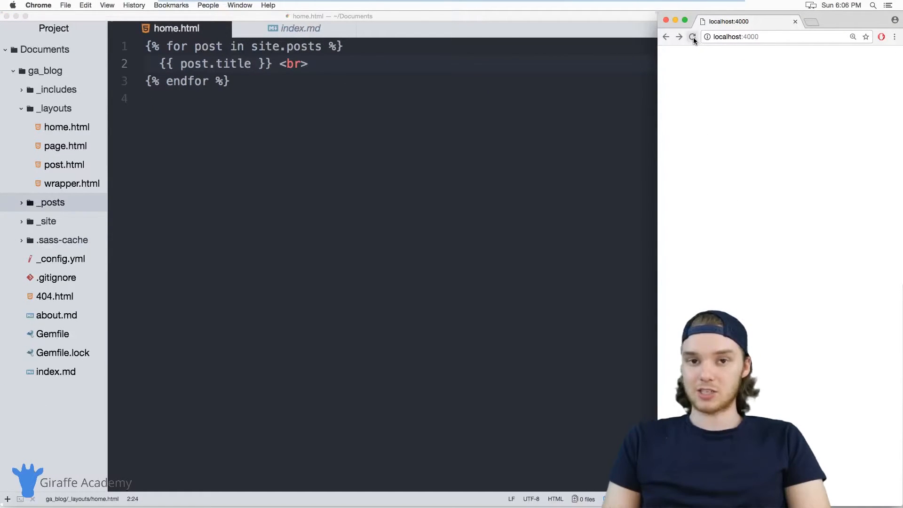
pyautogui.moveTo(693, 37)
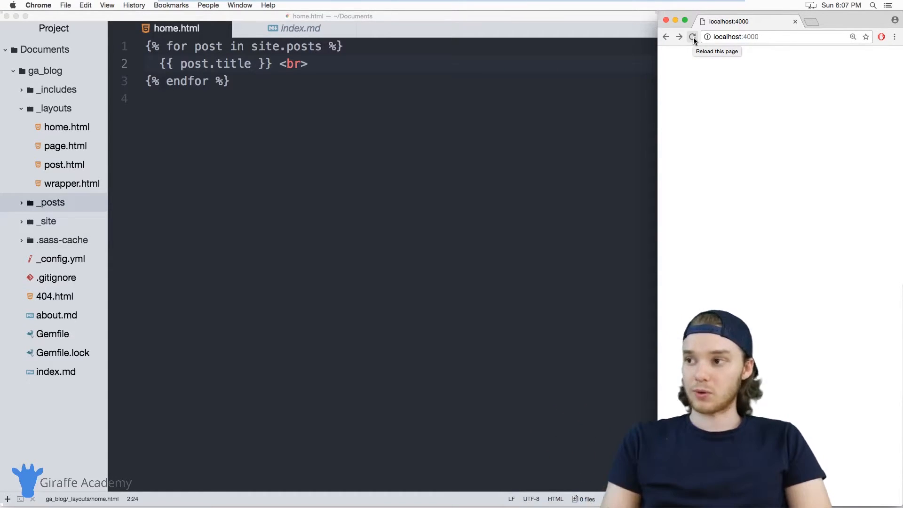
# Reload the localhost:4000 preview to see the post titles printed
pyautogui.click(693, 37)
pyautogui.write('ur')
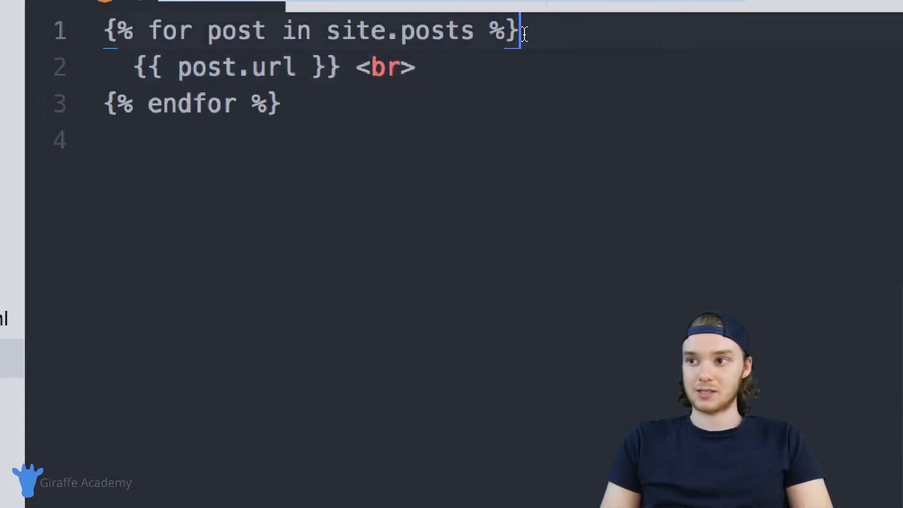
# Replace the url line with <li><a href="{{ post.url }}">{{post.title}}</a></li>
pyautogui.write('li></li>')
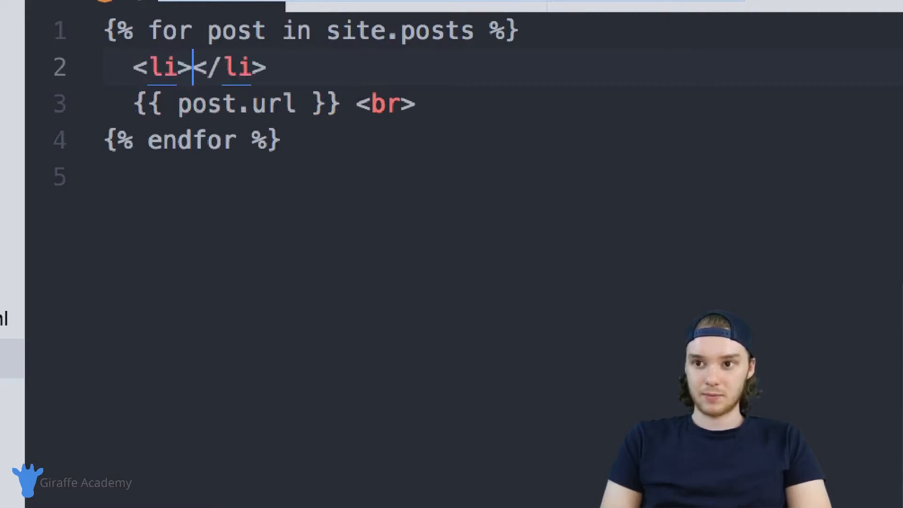
pyautogui.write('<a href=""></a>')
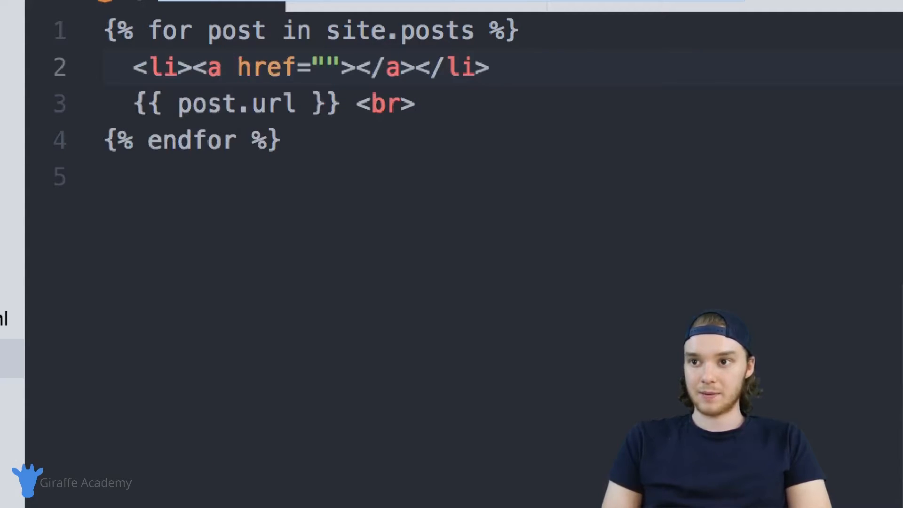
pyautogui.write('{{}}')
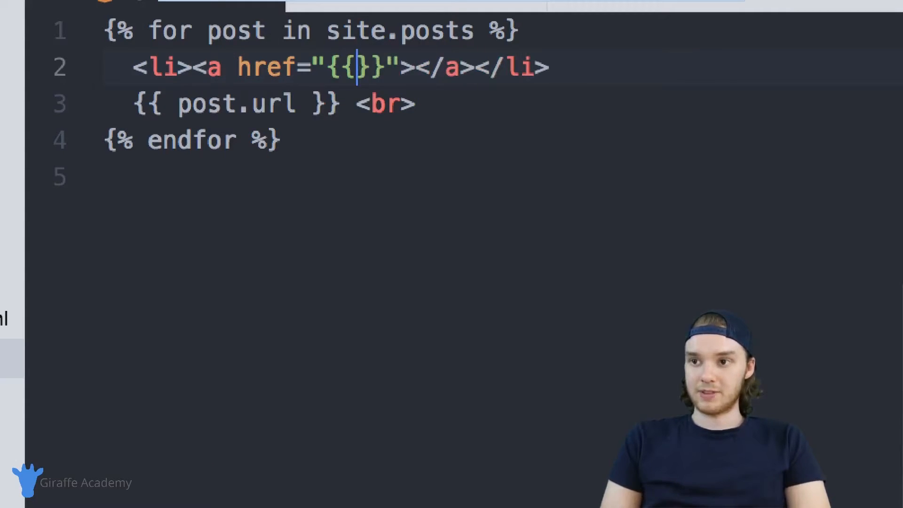
pyautogui.write('post.url')
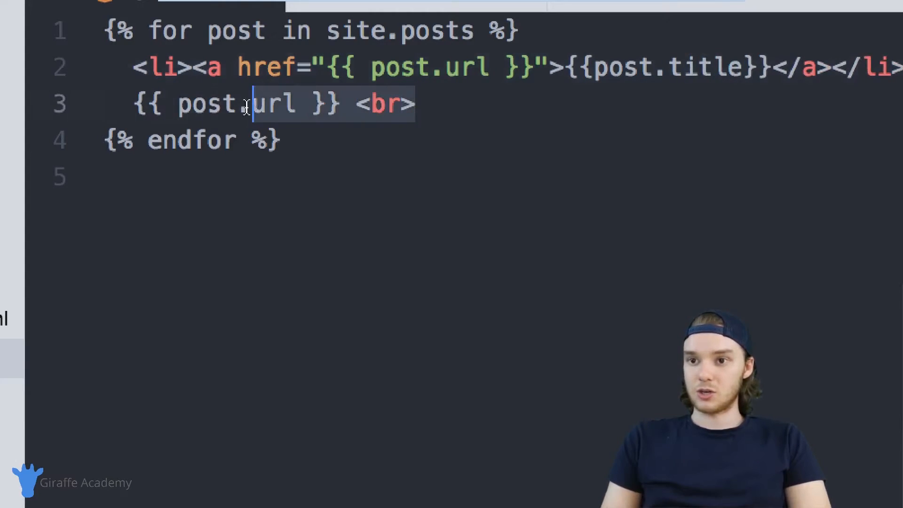
pyautogui.press('Delete')
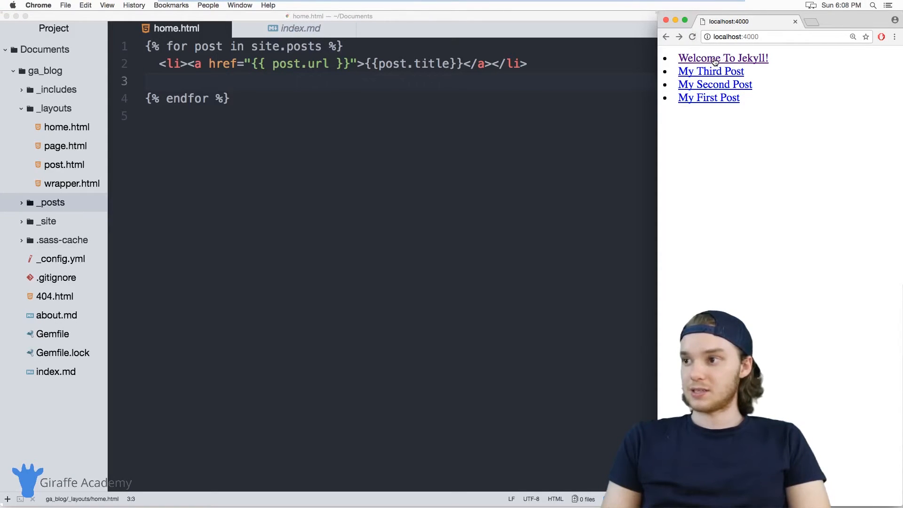
# Follow the Welcome To Jekyll! and My First Post links, going back to the list each time
pyautogui.click(724, 57)
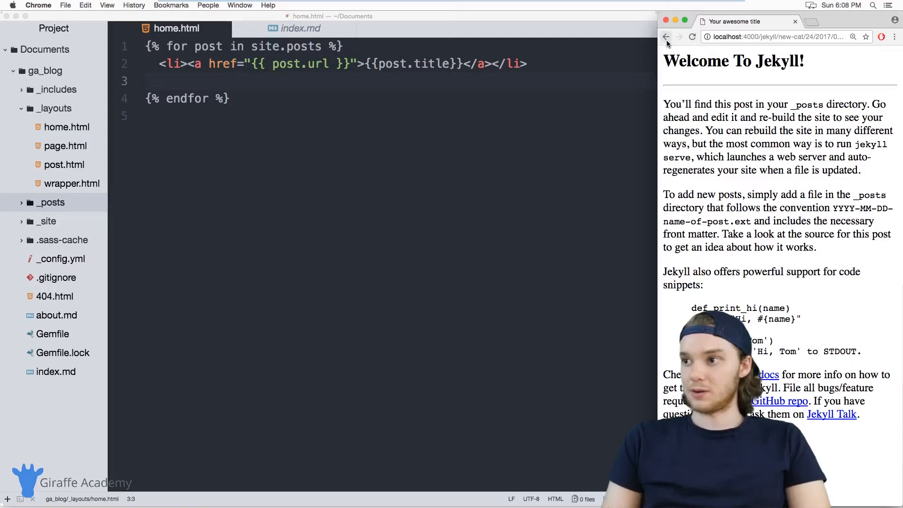
pyautogui.click(666, 37)
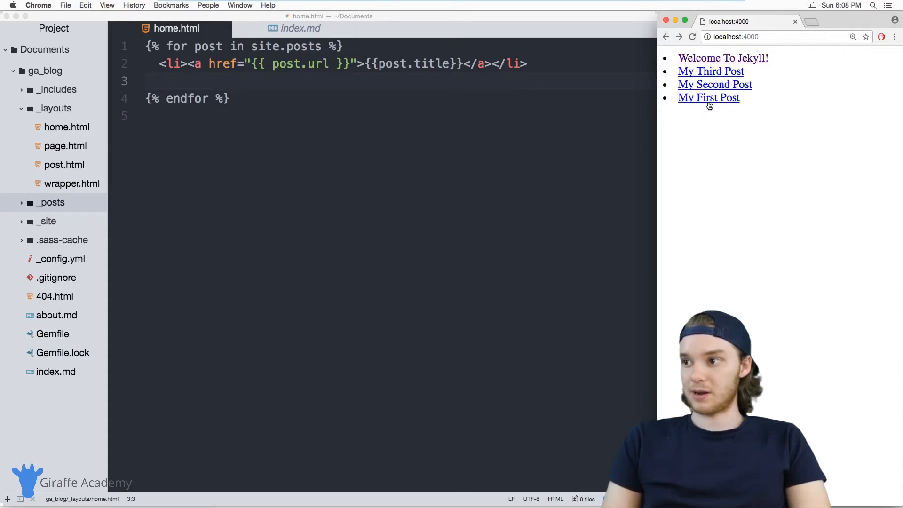
pyautogui.click(708, 97)
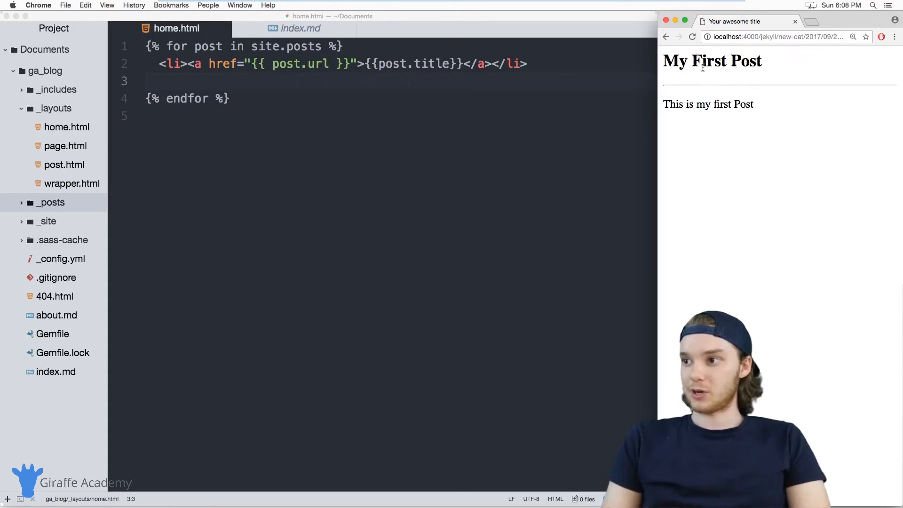
pyautogui.click(666, 37)
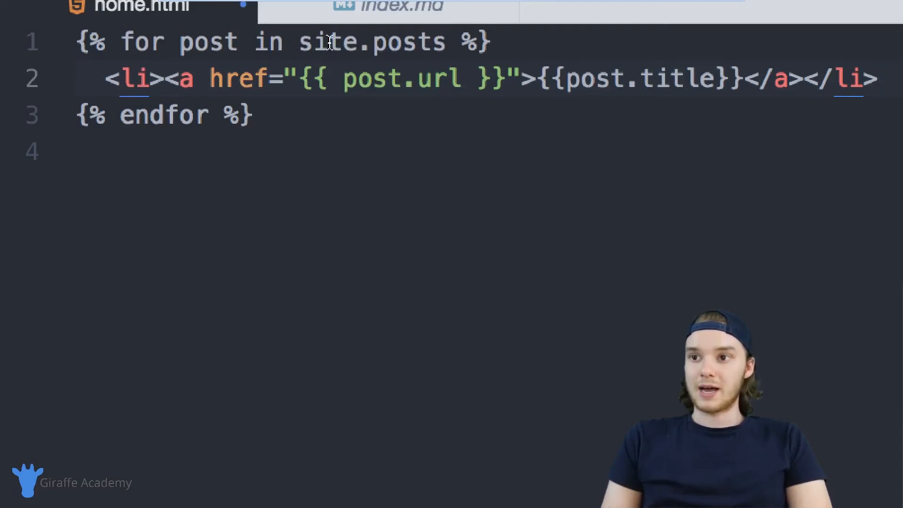
# Change the loop to iterate site.pages and reload the preview to see the pages listed
pyautogui.doubleClick(404, 43)
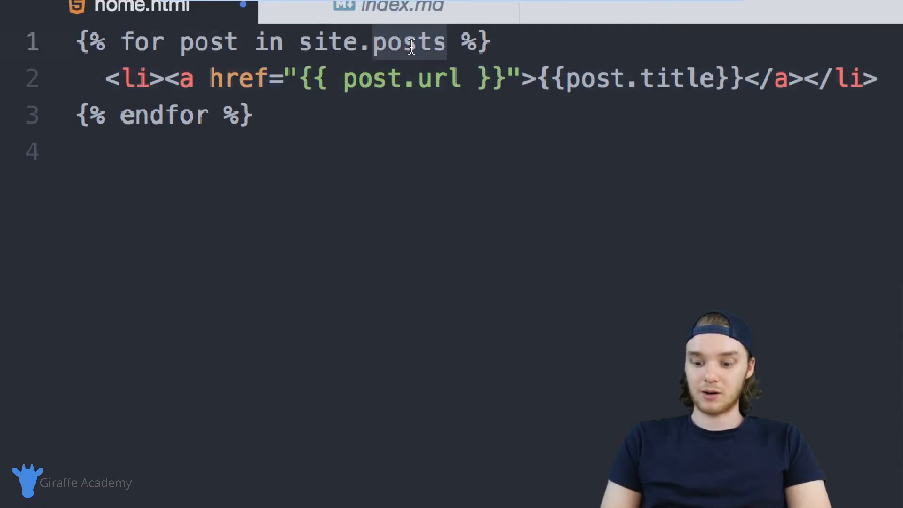
pyautogui.write('pages')
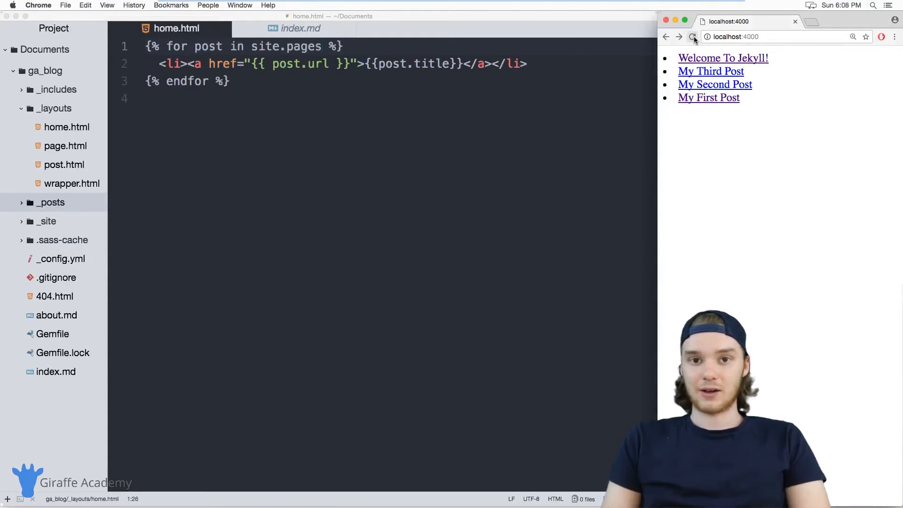
pyautogui.click(694, 37)
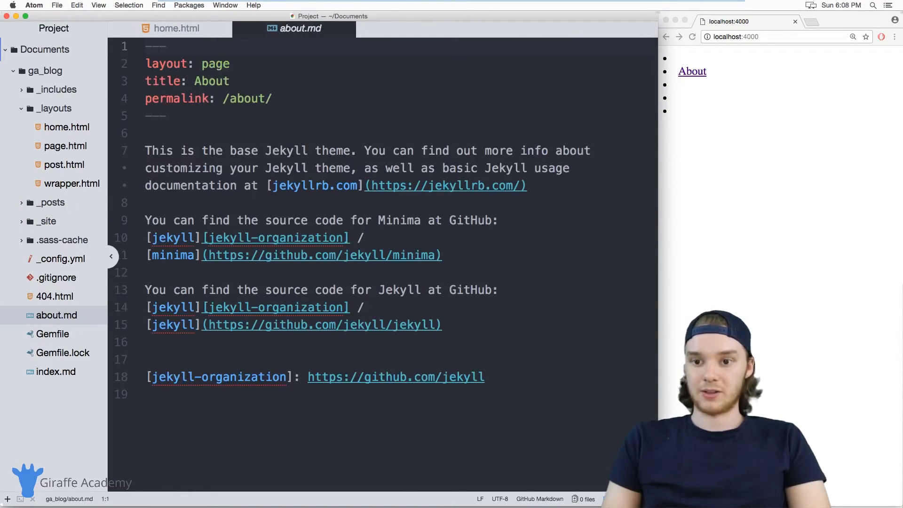
# View 404.html and about.md in the tree, then return to the home.html layout
pyautogui.click(54, 297)
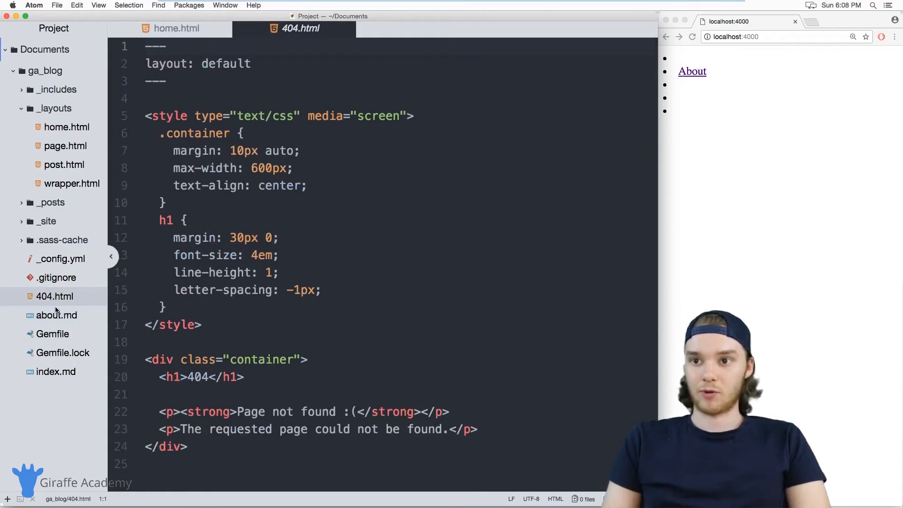
pyautogui.click(56, 371)
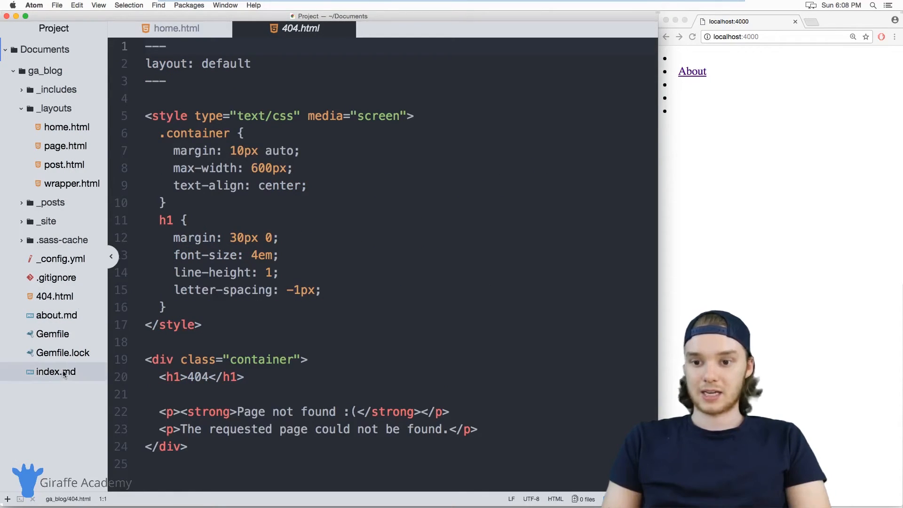
pyautogui.click(56, 315)
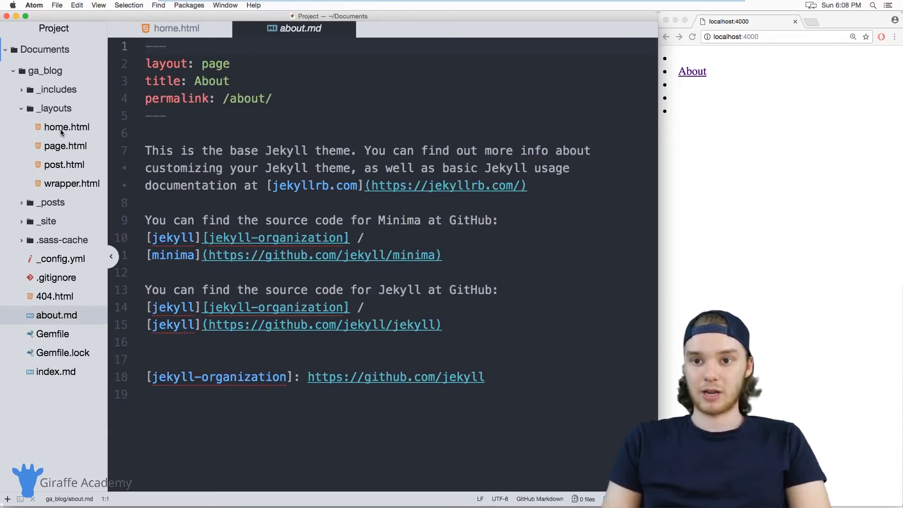
pyautogui.click(66, 127)
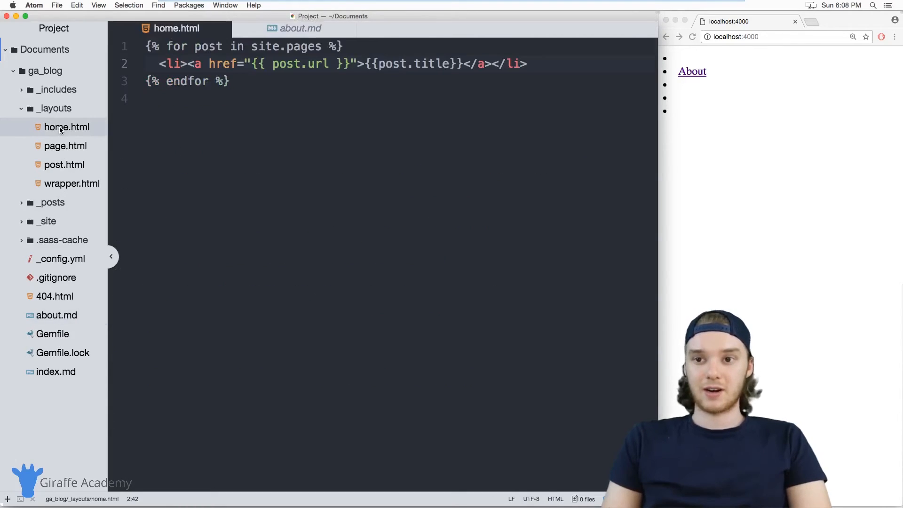